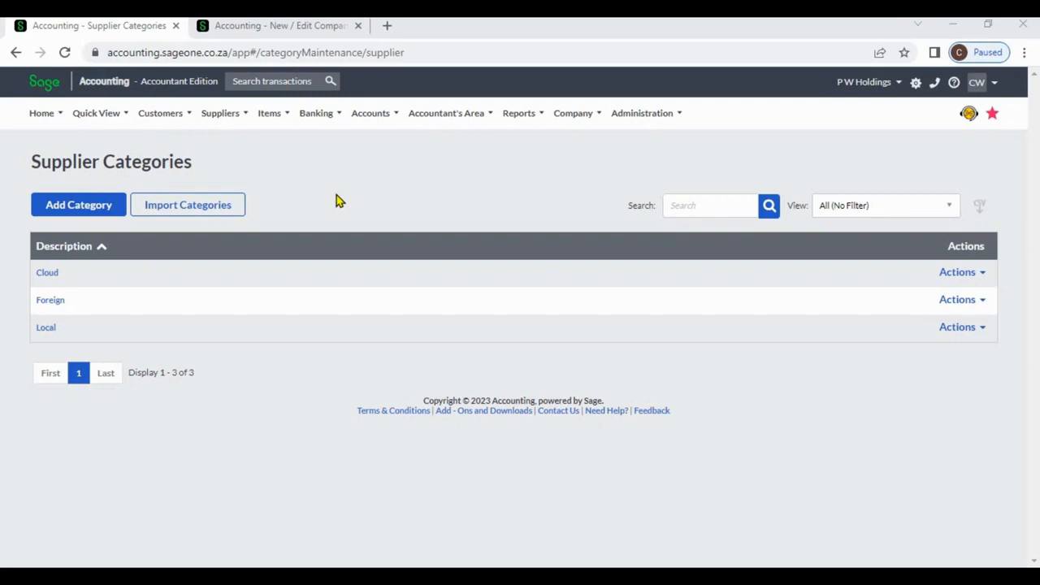
mouse_move(299, 179)
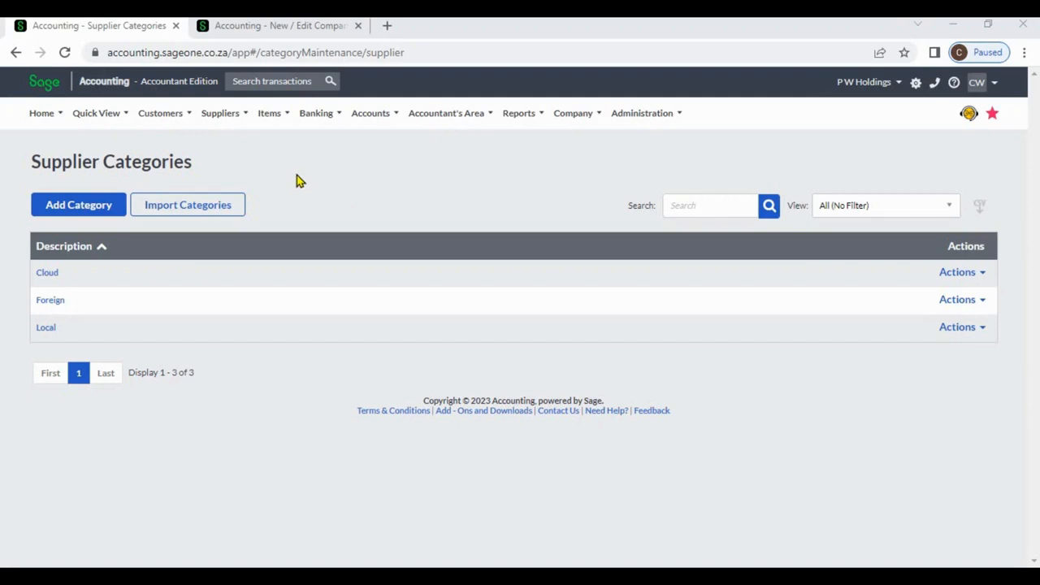
Step: From the Supplier Categories list, start a blank New Supplier Category form via Add Category
left_click(222, 114)
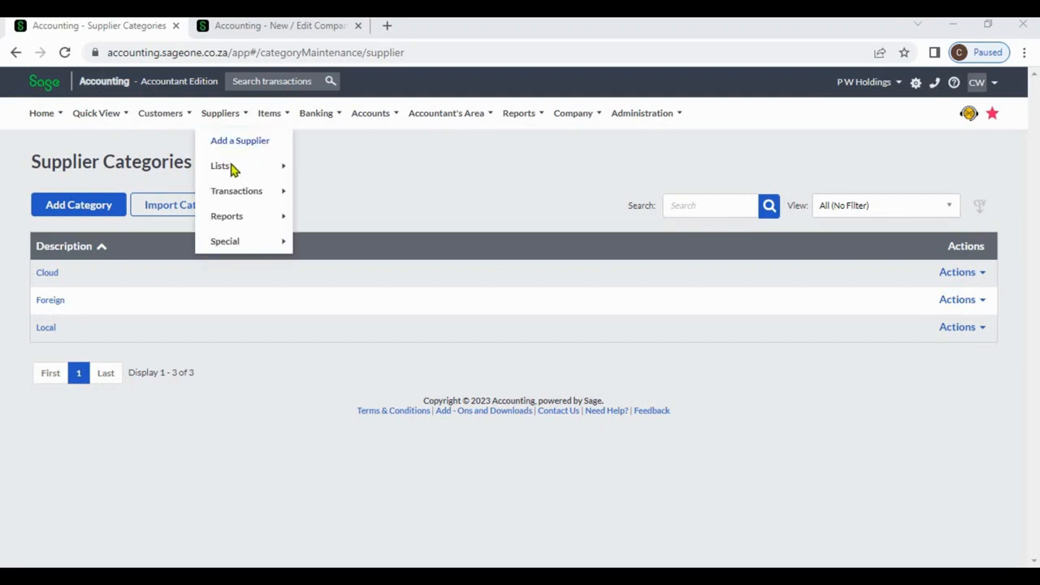
mouse_move(241, 190)
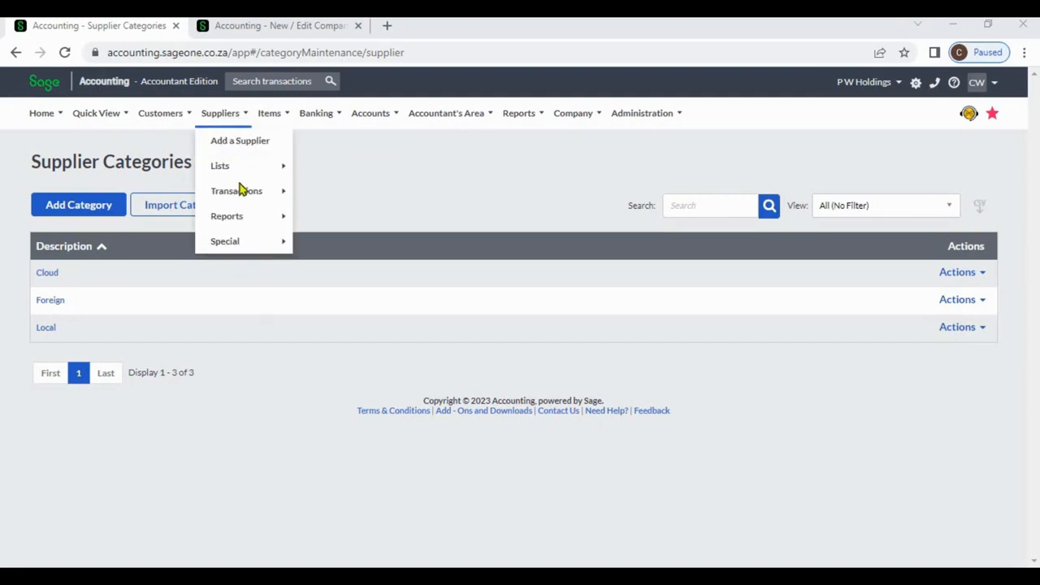
mouse_move(220, 165)
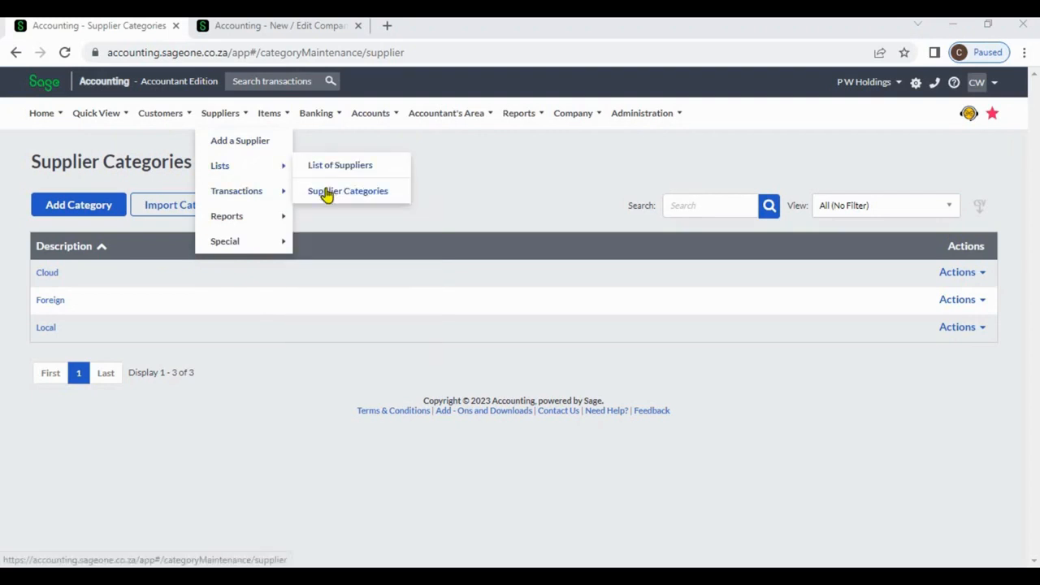
left_click(348, 191)
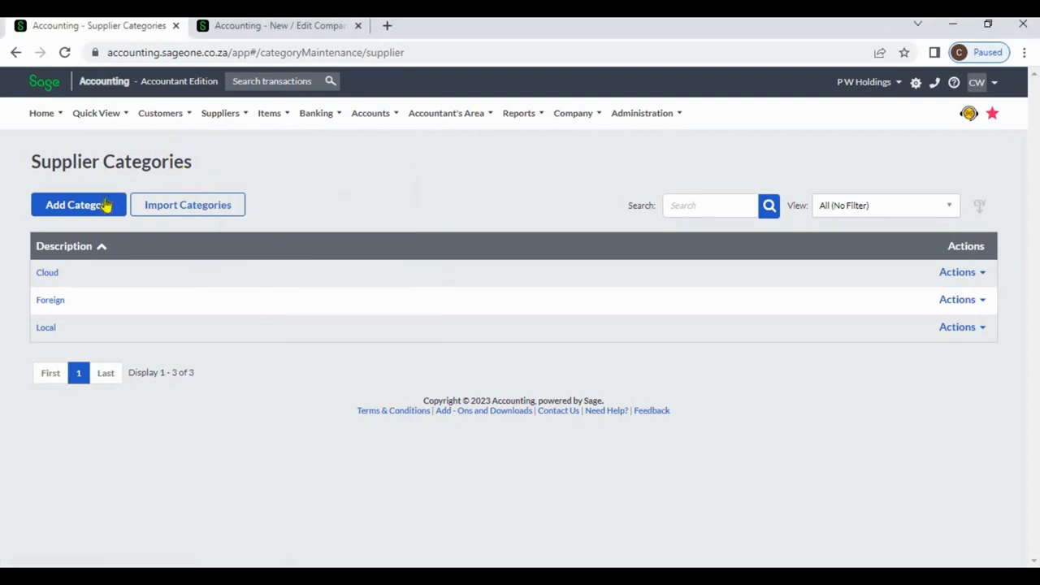
left_click(78, 205)
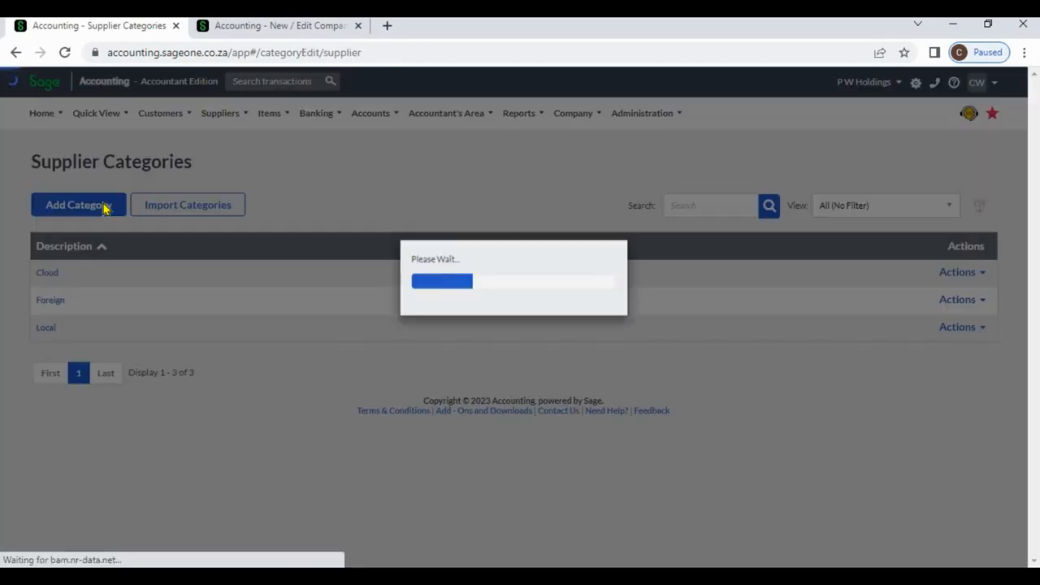
left_click(78, 204)
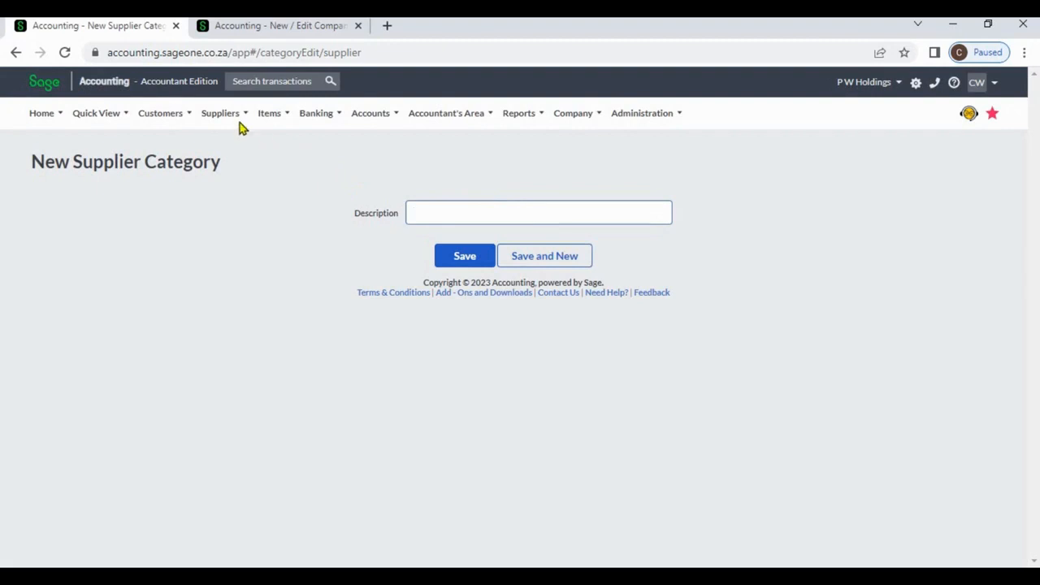
left_click(221, 114)
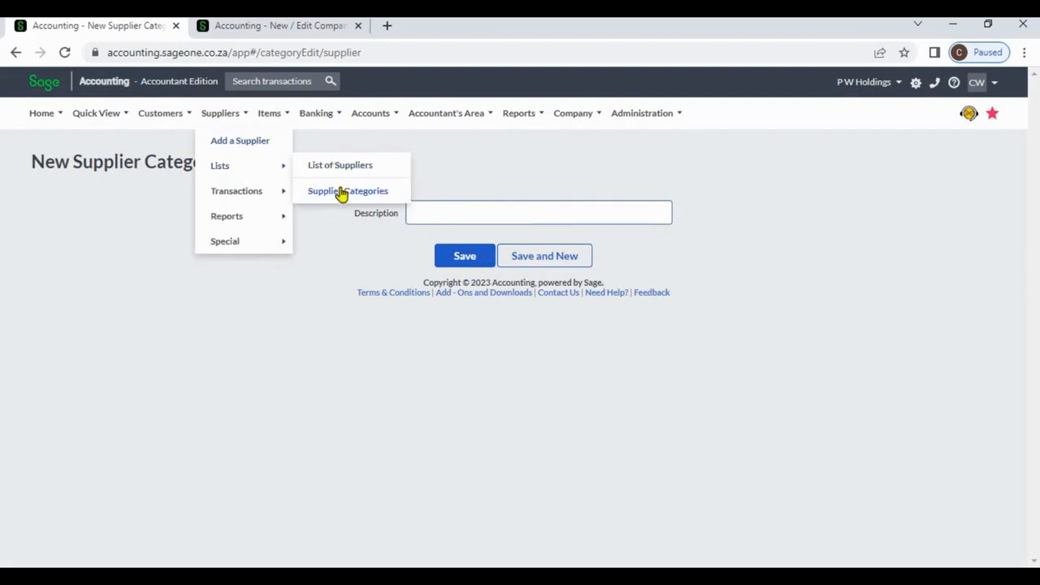
Step: Return to Supplier Categories and sort by Description, briefly Z to A then back to A to Z
left_click(348, 191)
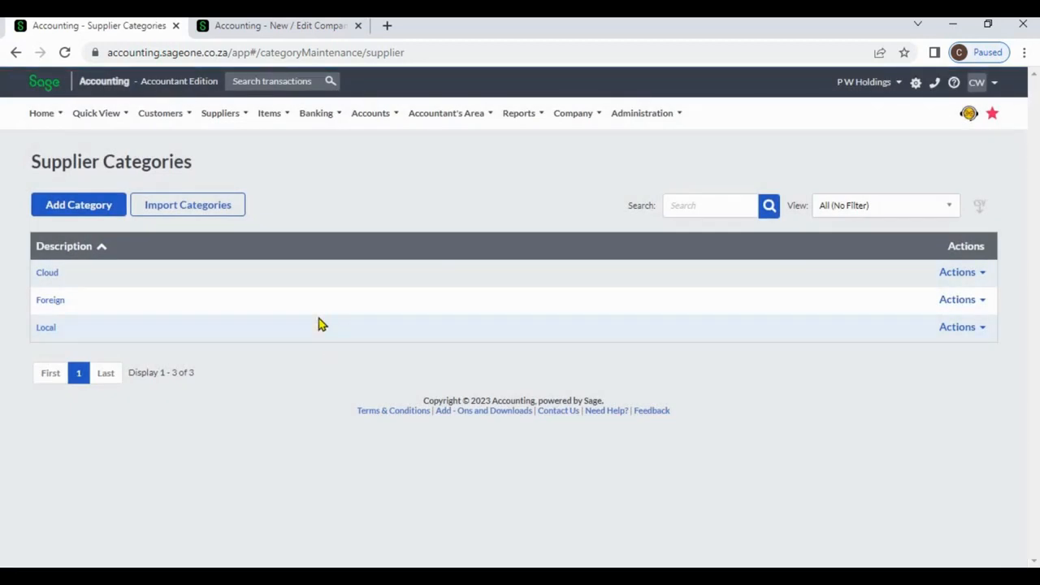
mouse_move(143, 285)
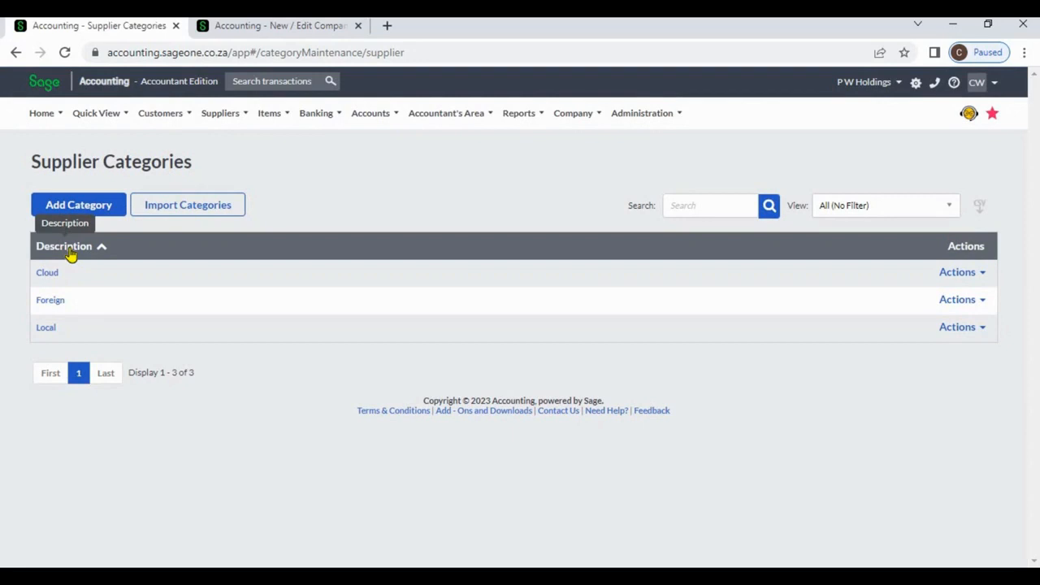
left_click(63, 246)
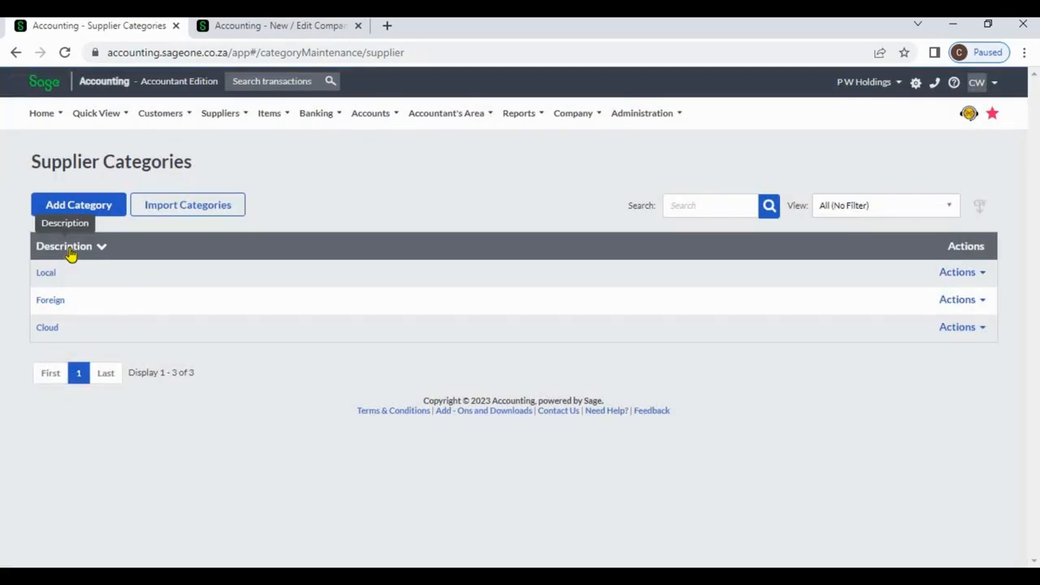
left_click(63, 245)
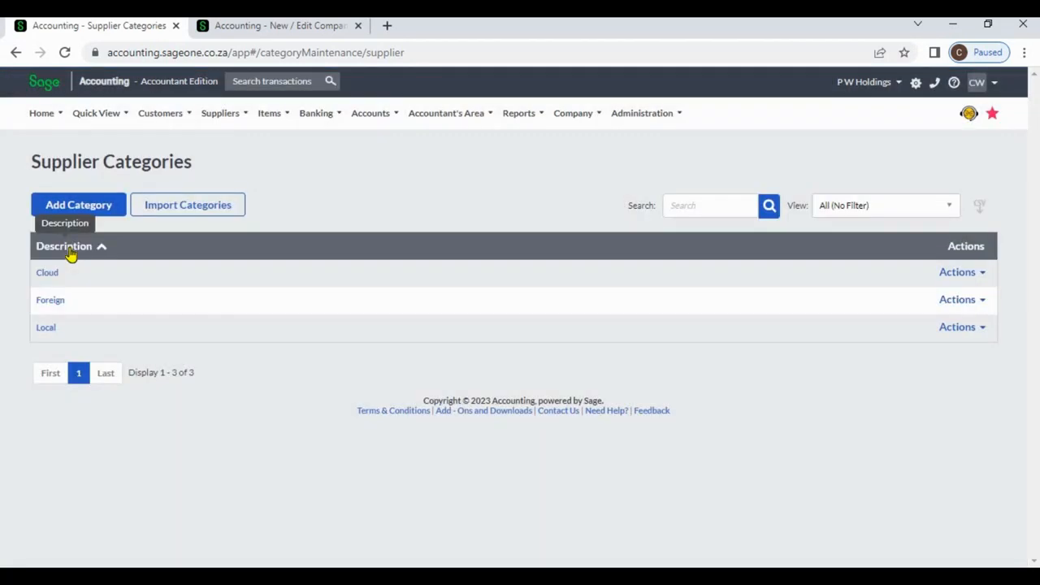
left_click(712, 204)
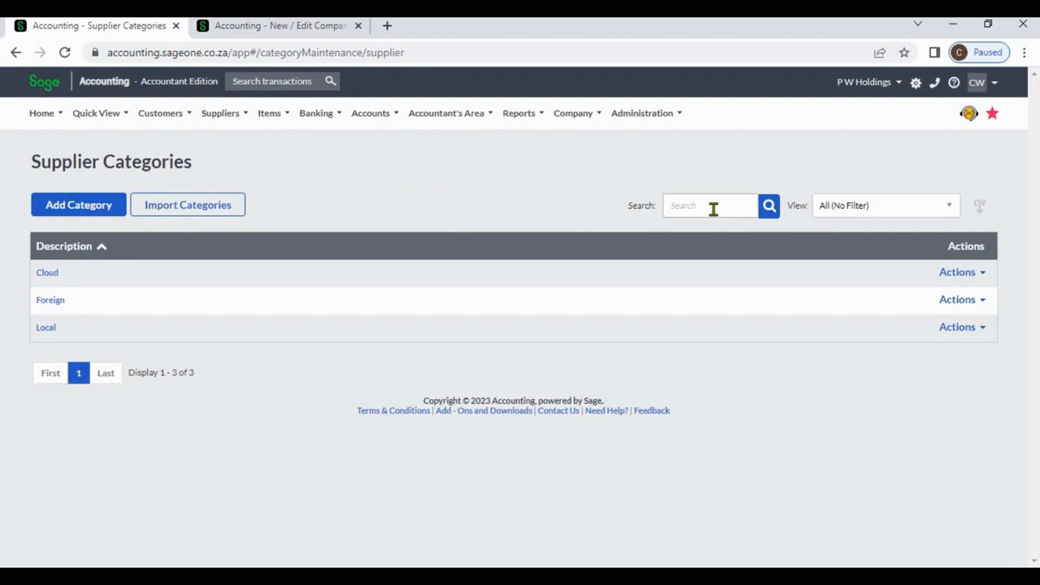
left_click(712, 205)
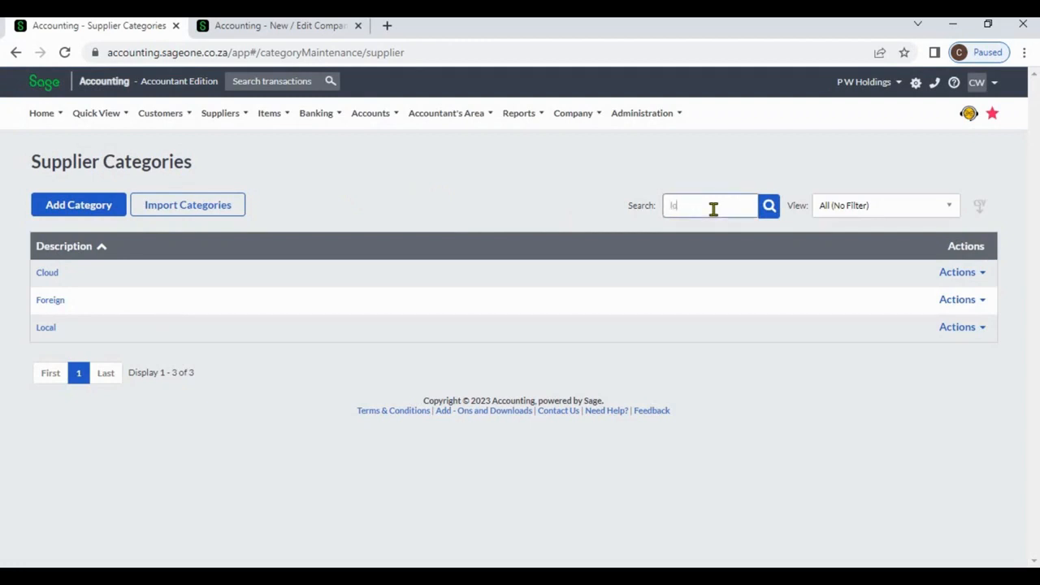
type("local")
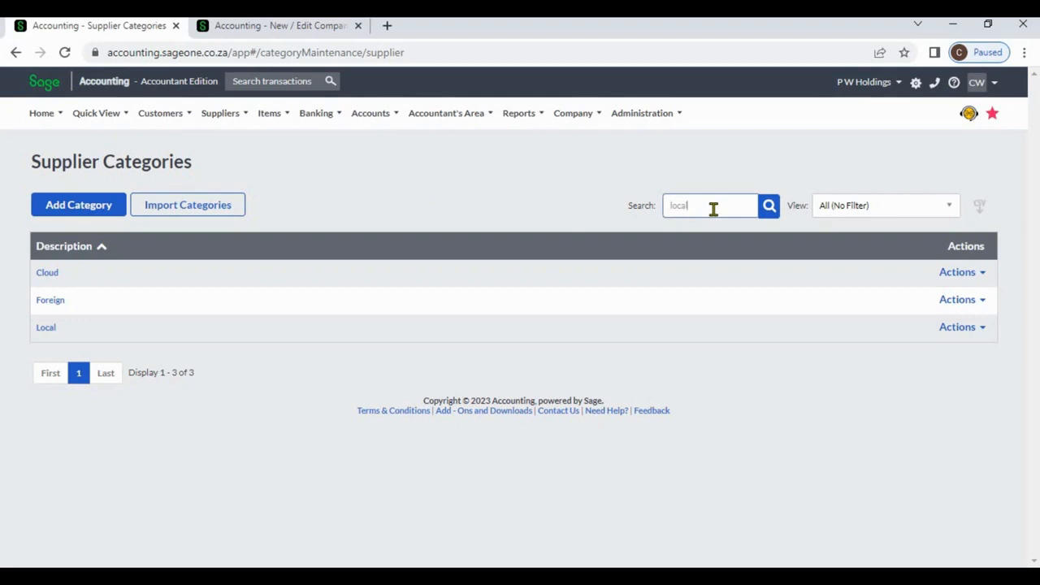
left_click(768, 205)
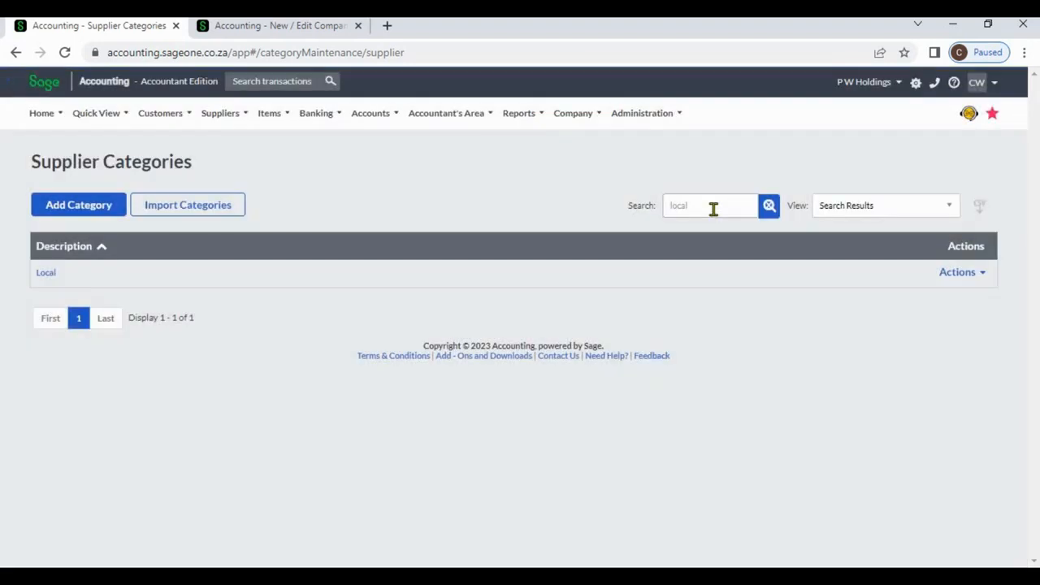
left_click(768, 205)
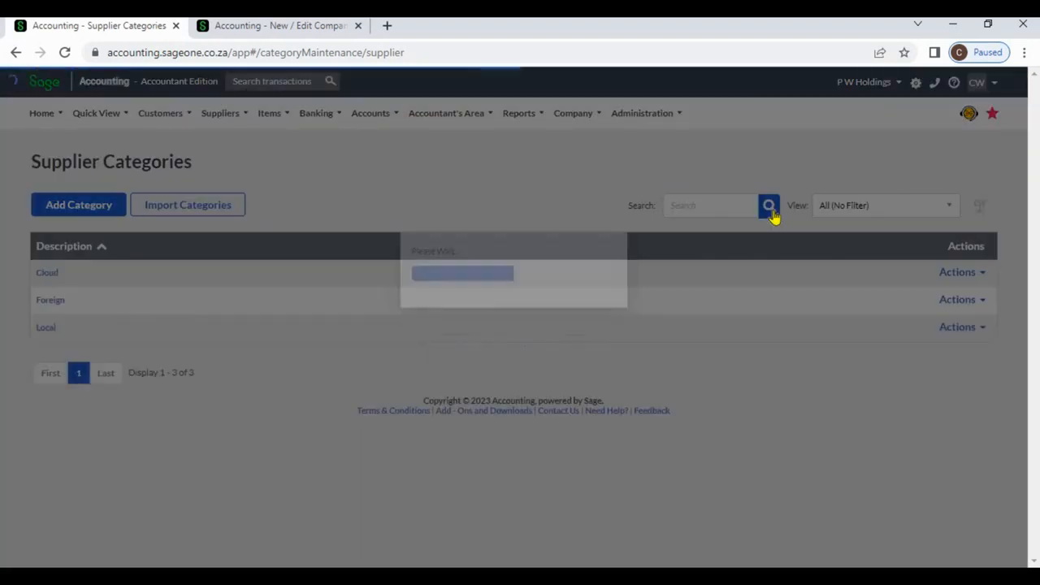
left_click(885, 204)
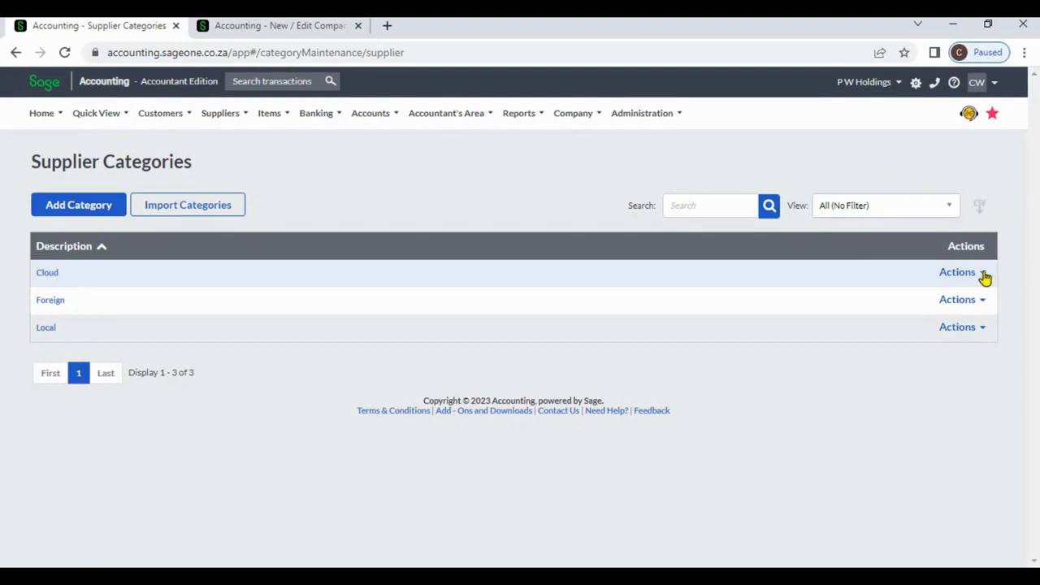
left_click(957, 273)
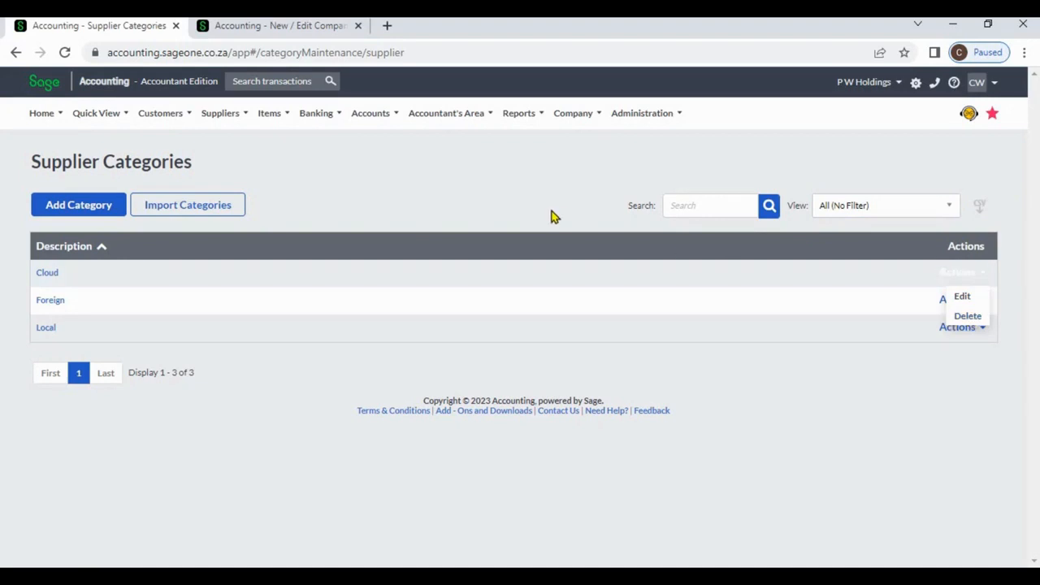
left_click(963, 299)
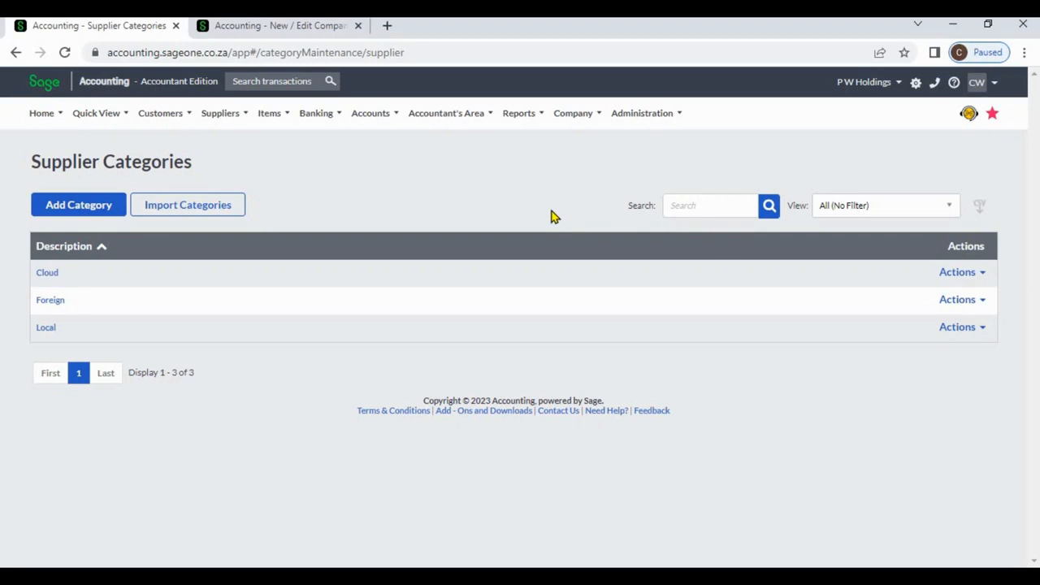
mouse_move(200, 384)
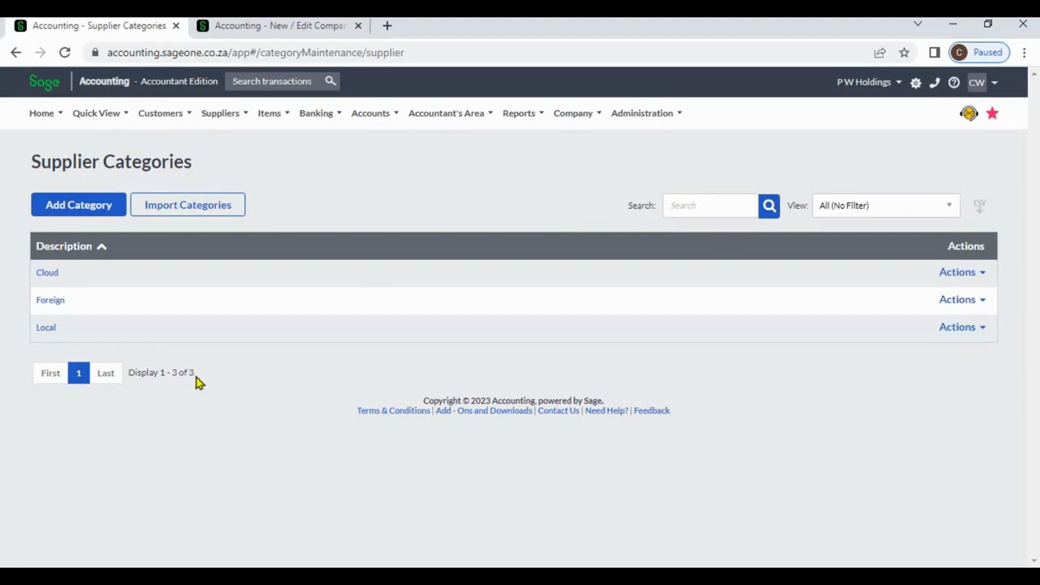
mouse_move(138, 389)
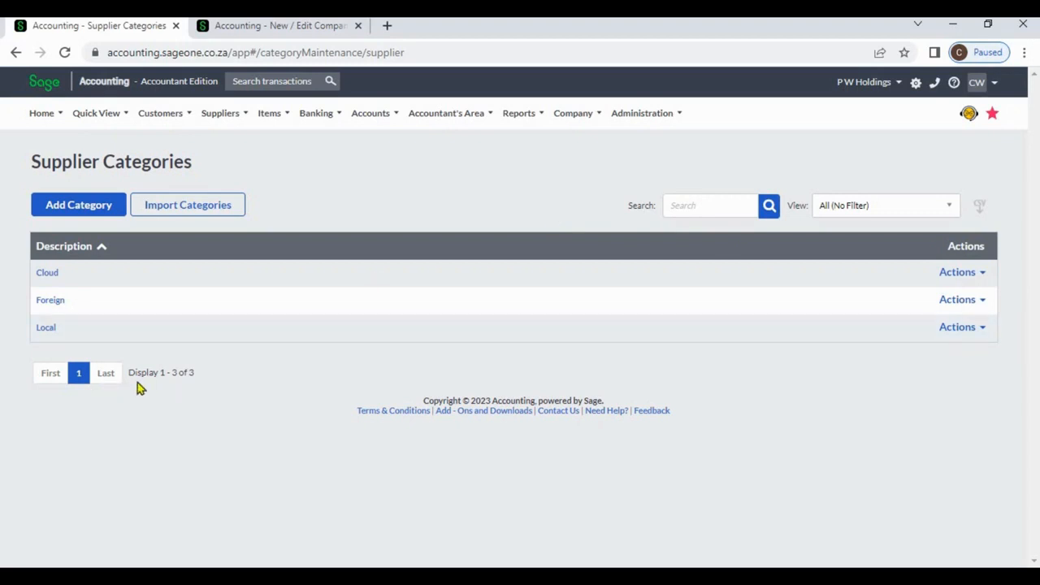
mouse_move(195, 381)
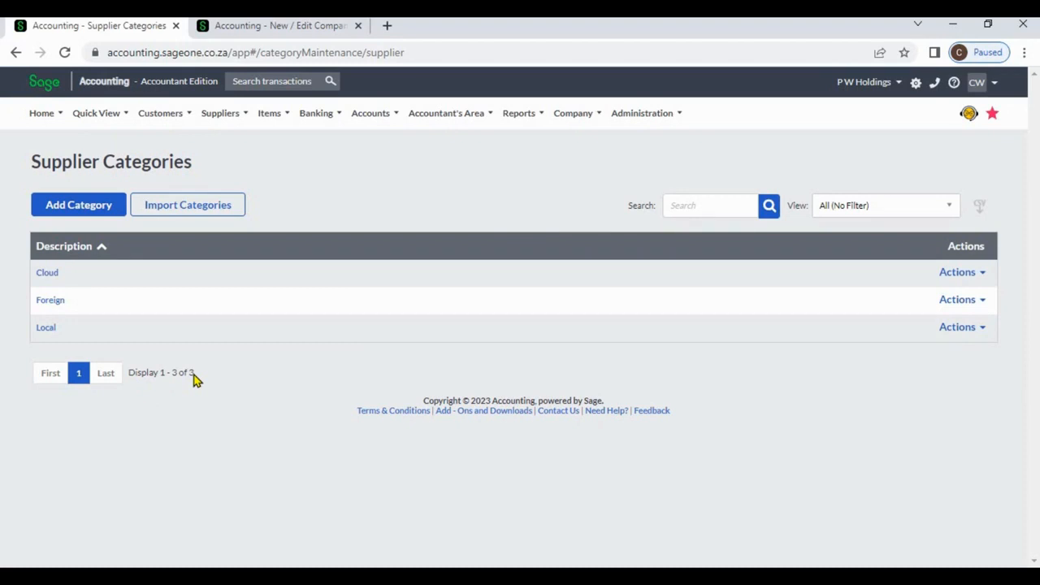
mouse_move(286, 182)
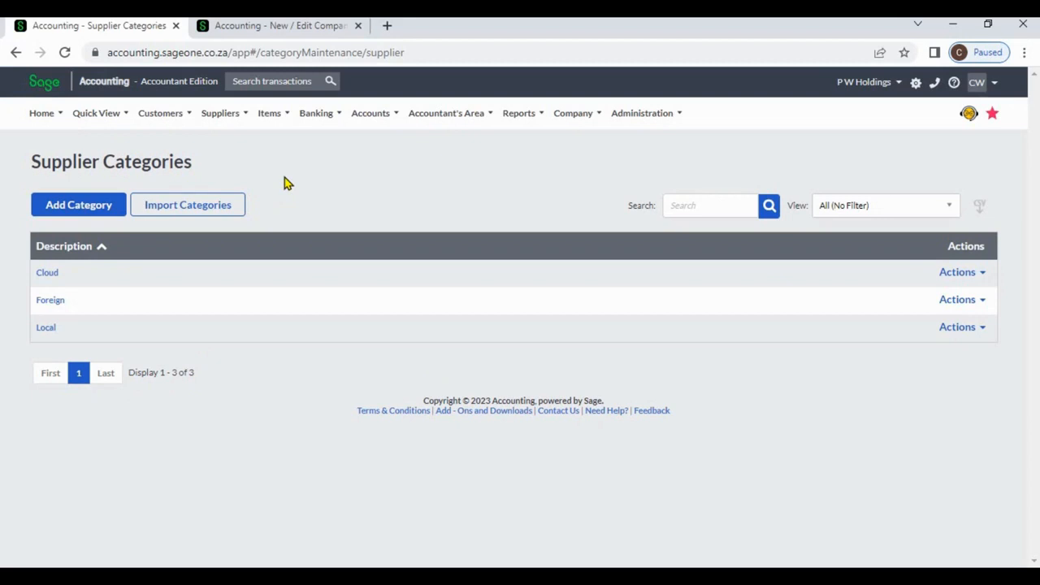
Step: Start a New Supplier and view its Category choices: Cloud, Foreign, Local or add new
left_click(221, 114)
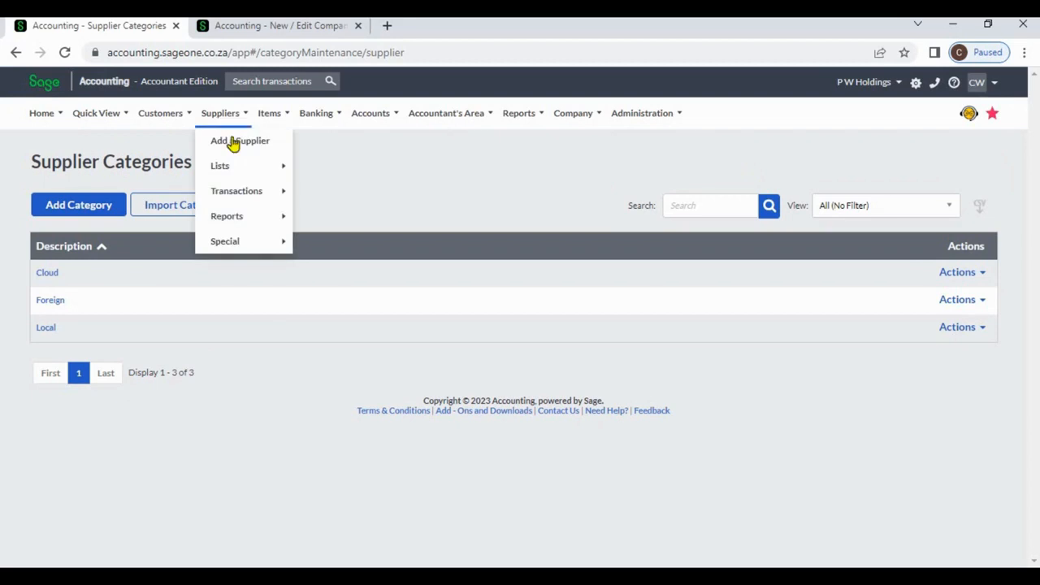
left_click(239, 140)
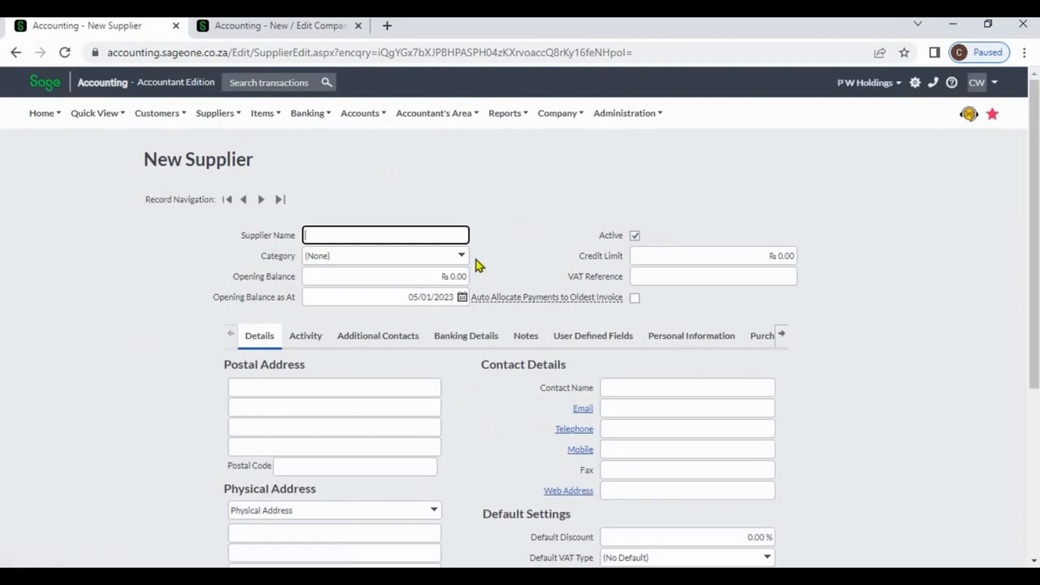
left_click(462, 255)
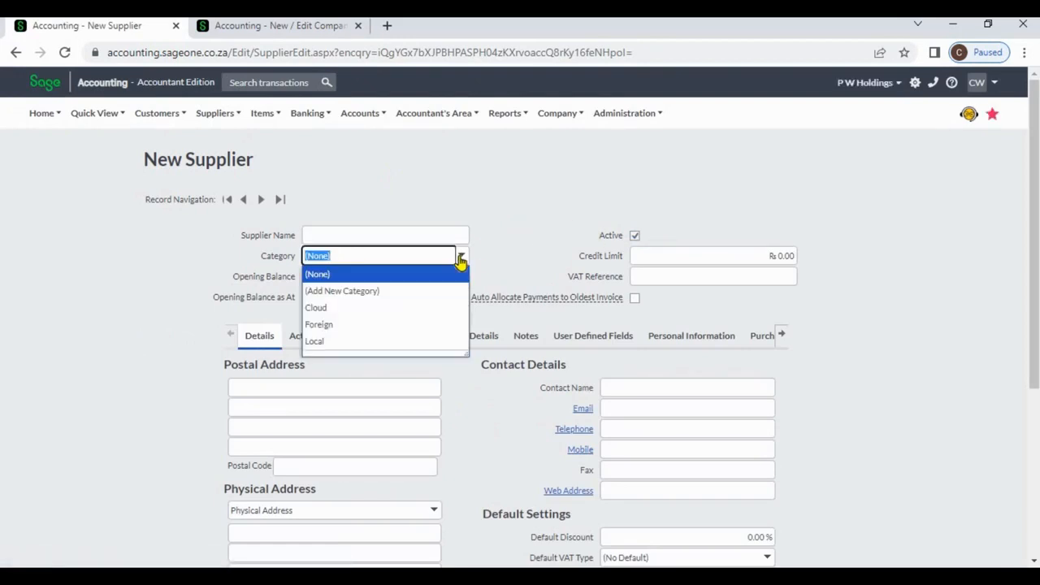
left_click(317, 273)
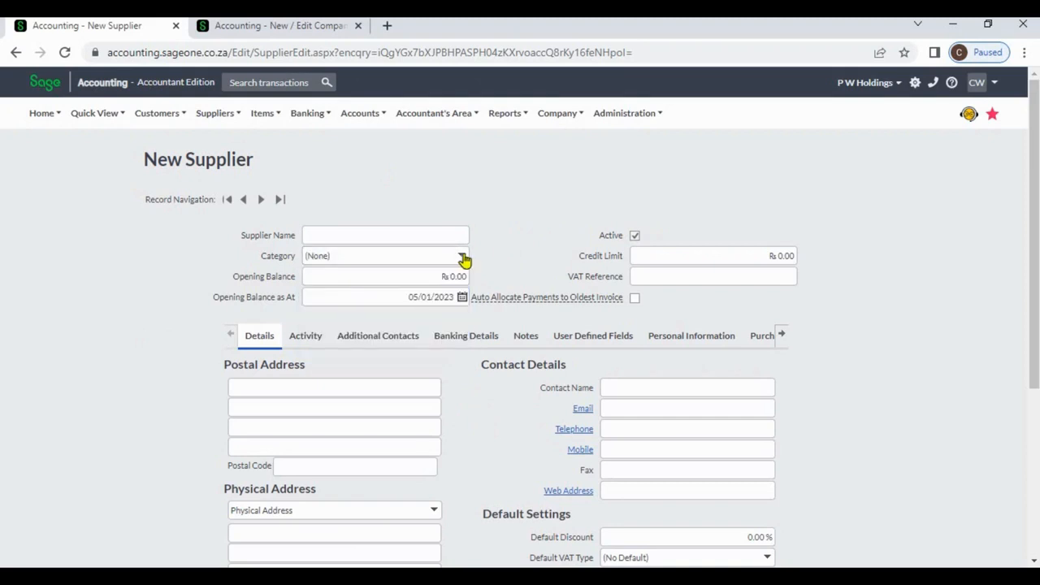
left_click(462, 255)
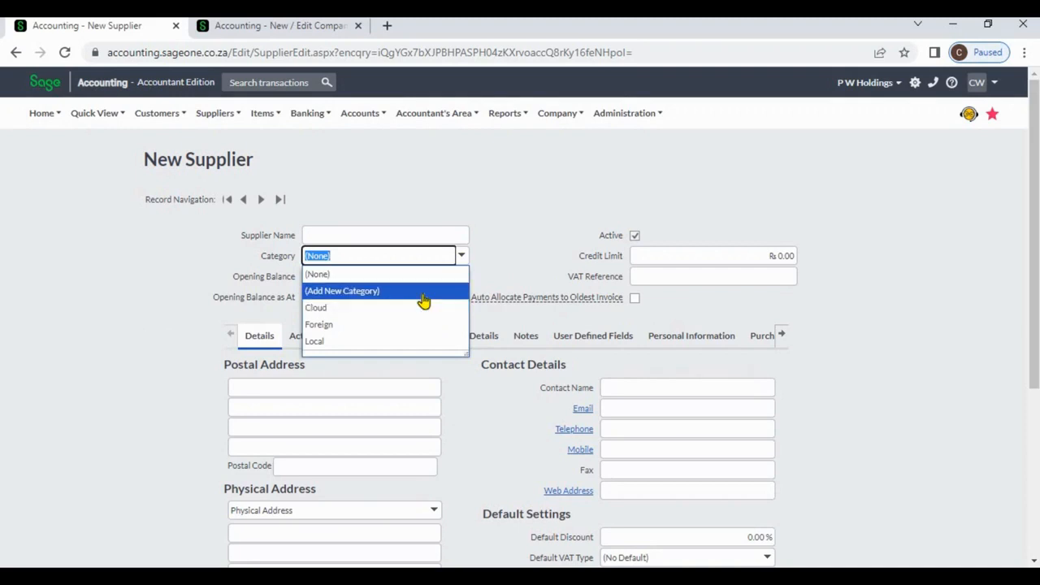
left_click(341, 291)
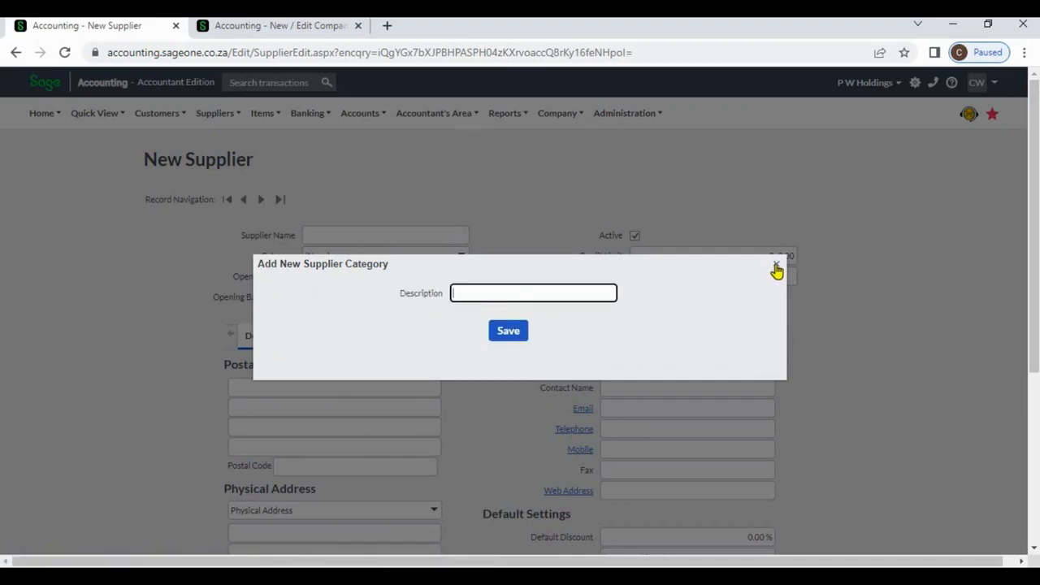
left_click(777, 268)
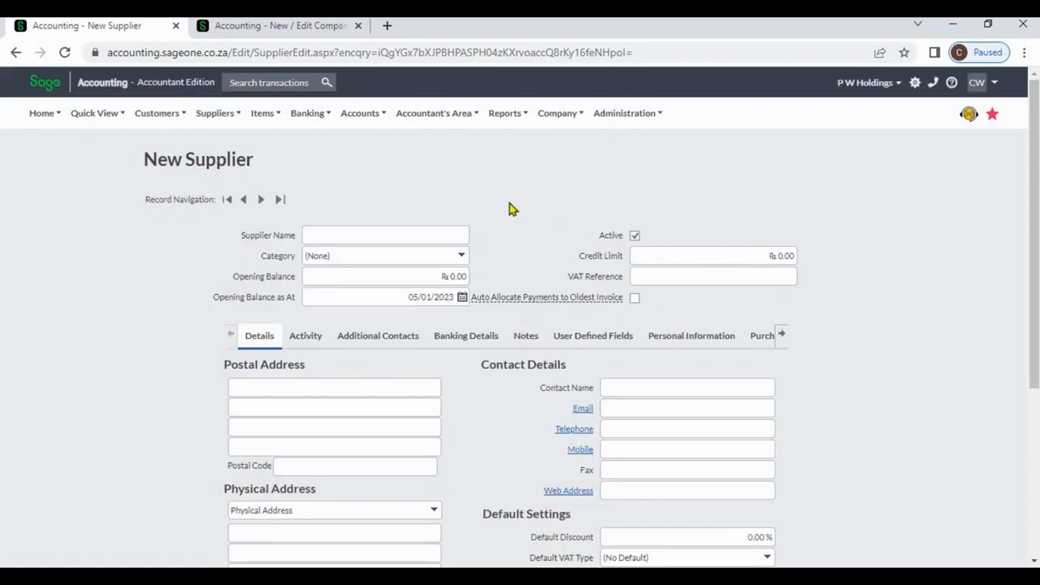
mouse_move(353, 174)
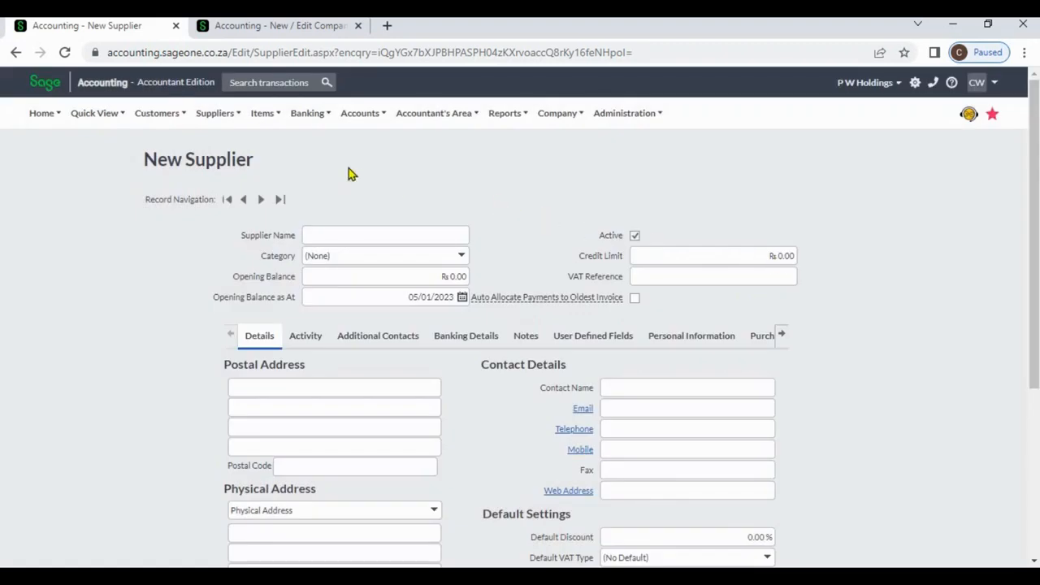
mouse_move(218, 122)
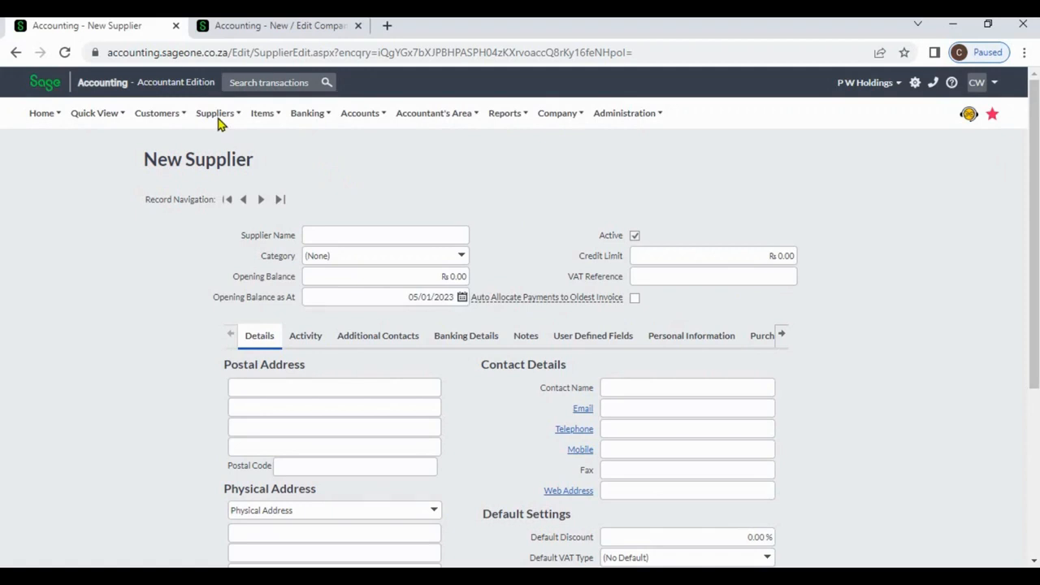
Step: Open the Purchases By Supplier report and view its From Category filter: Cloud, Foreign, Local
left_click(215, 114)
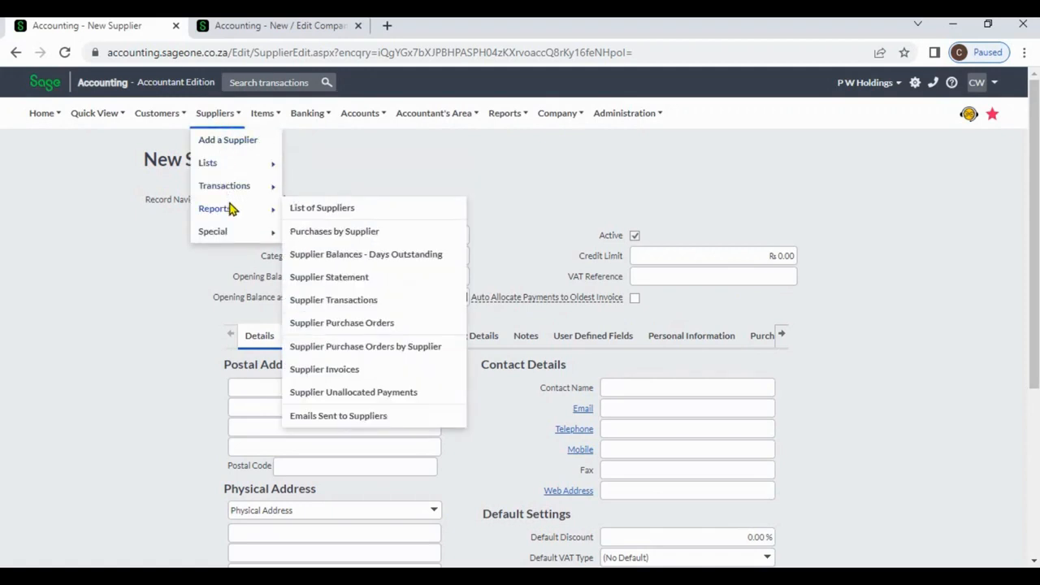
left_click(335, 230)
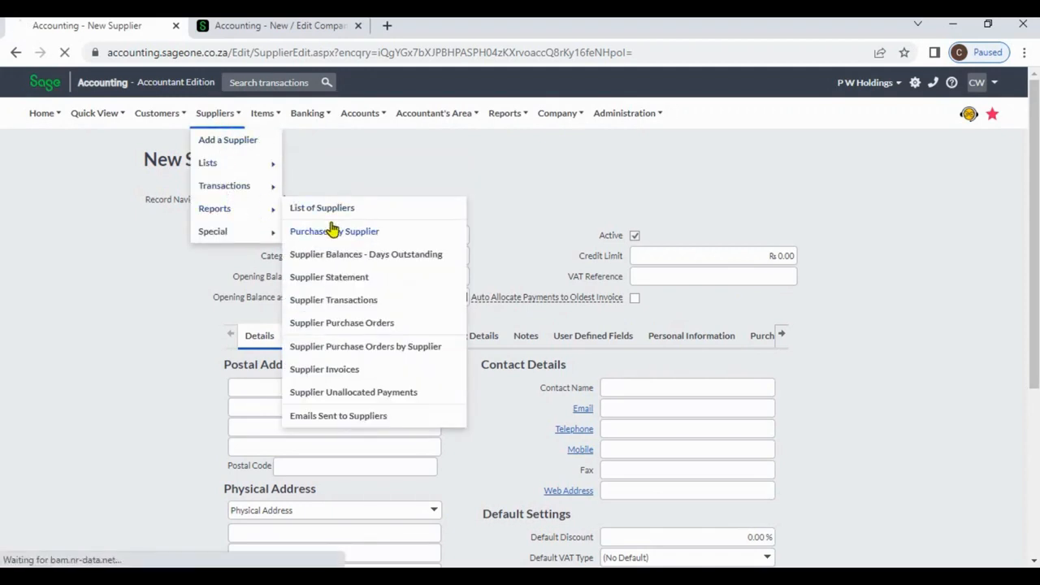
left_click(335, 231)
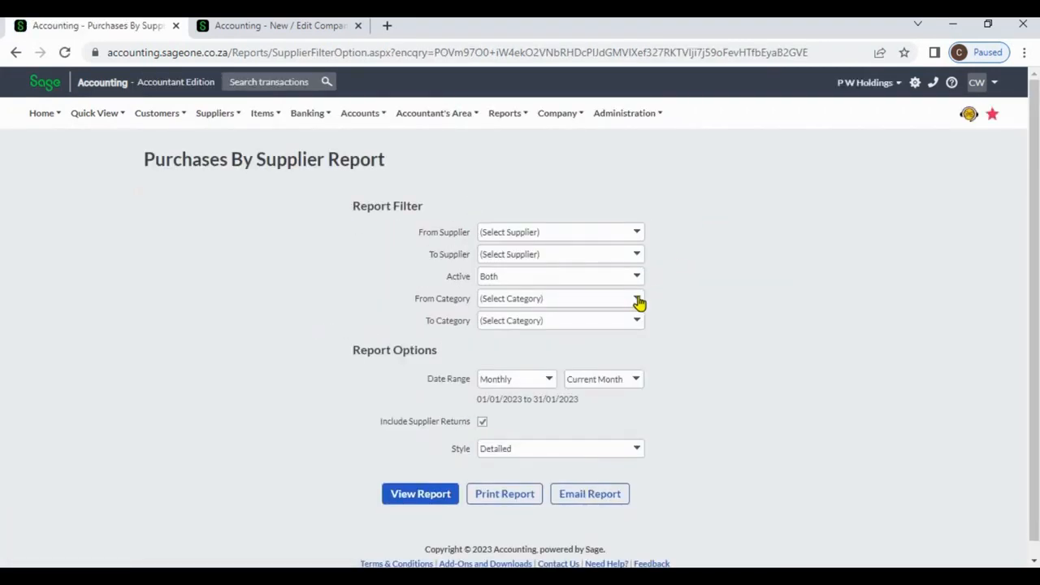
left_click(637, 299)
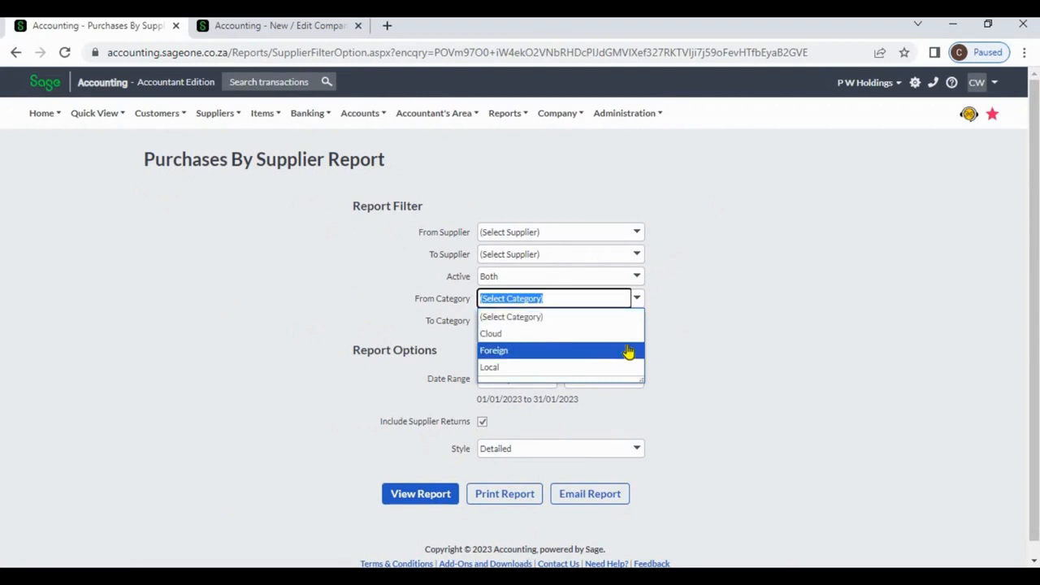